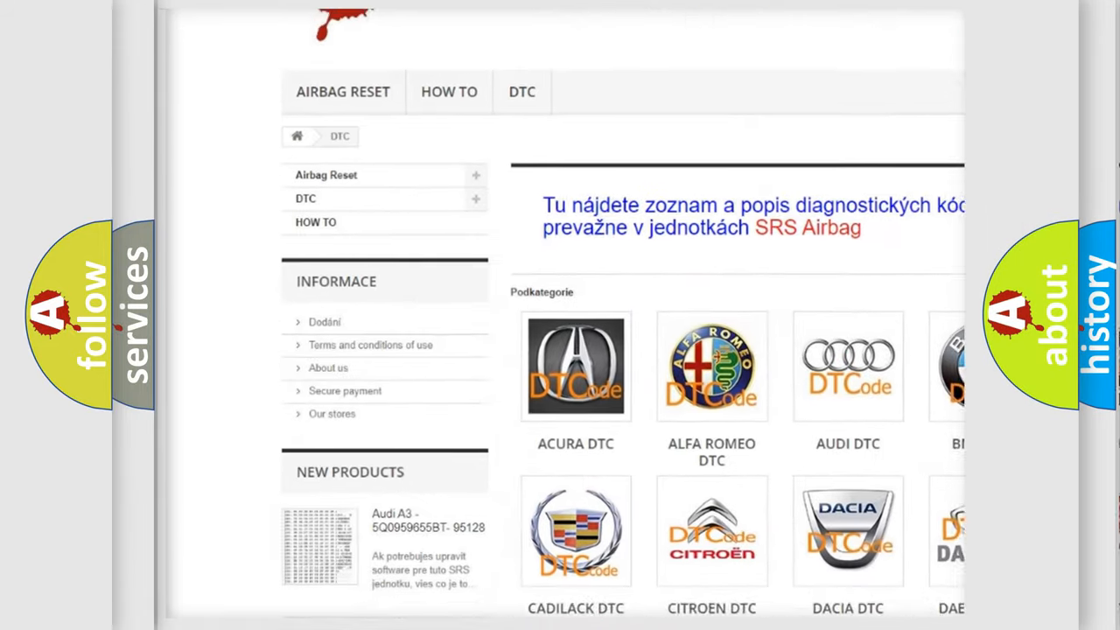
scroll("down", 3)
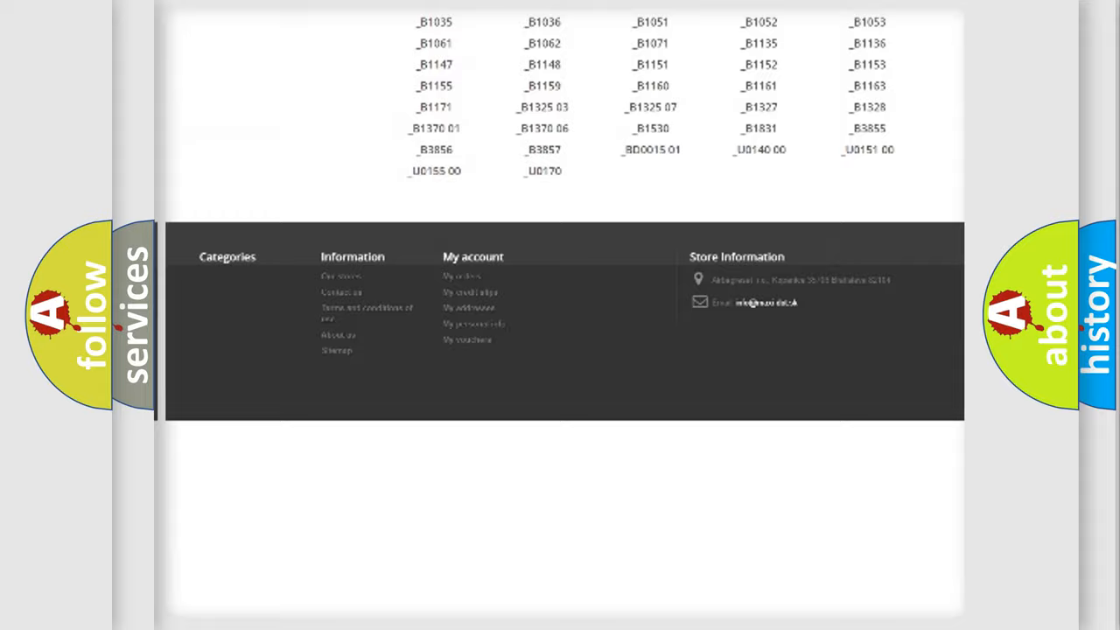
scroll("up", 3)
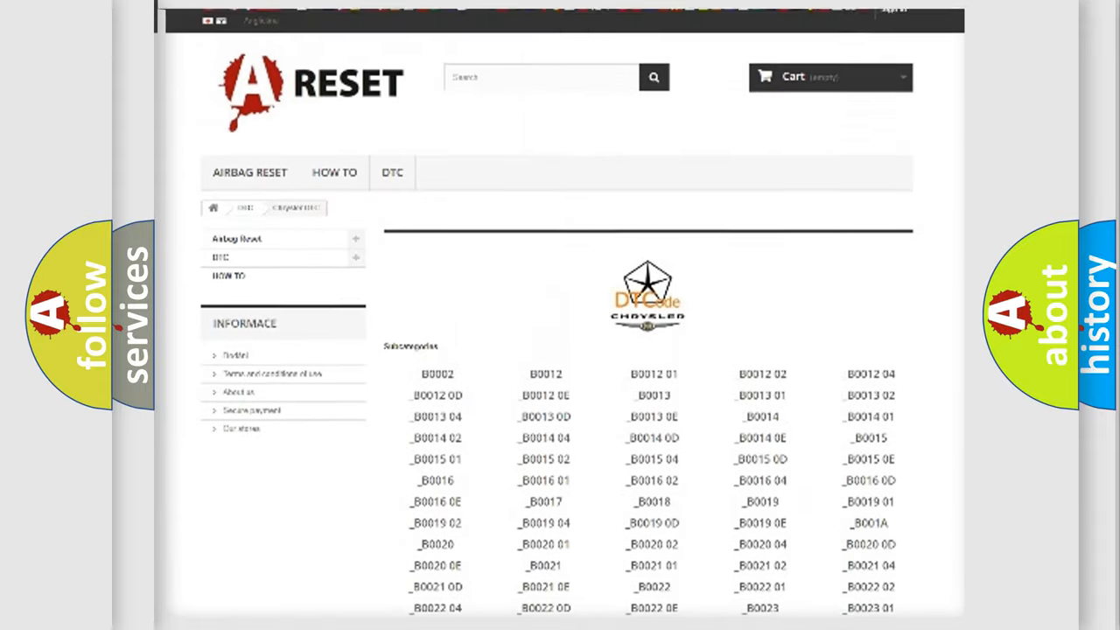